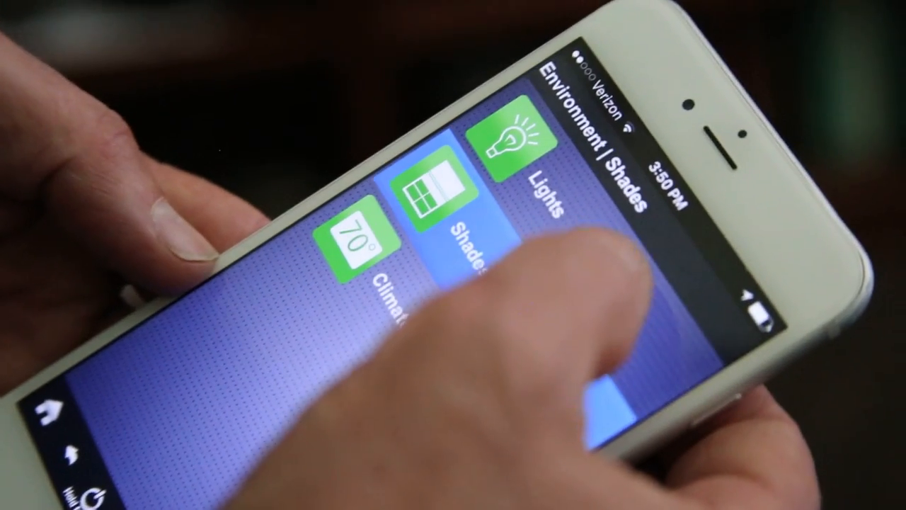
# Step: From the Environment screen, open the Studio Lights page showing its dimmer sliders
pyautogui.click(513, 141)
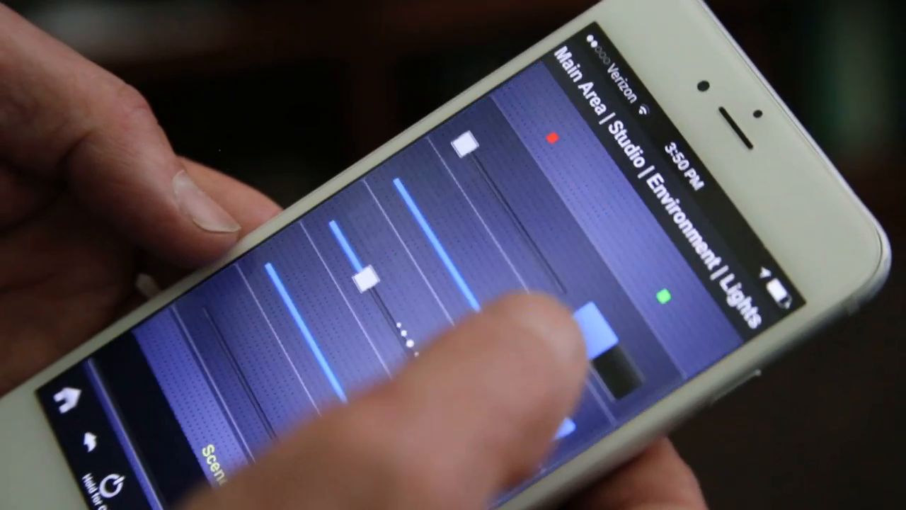